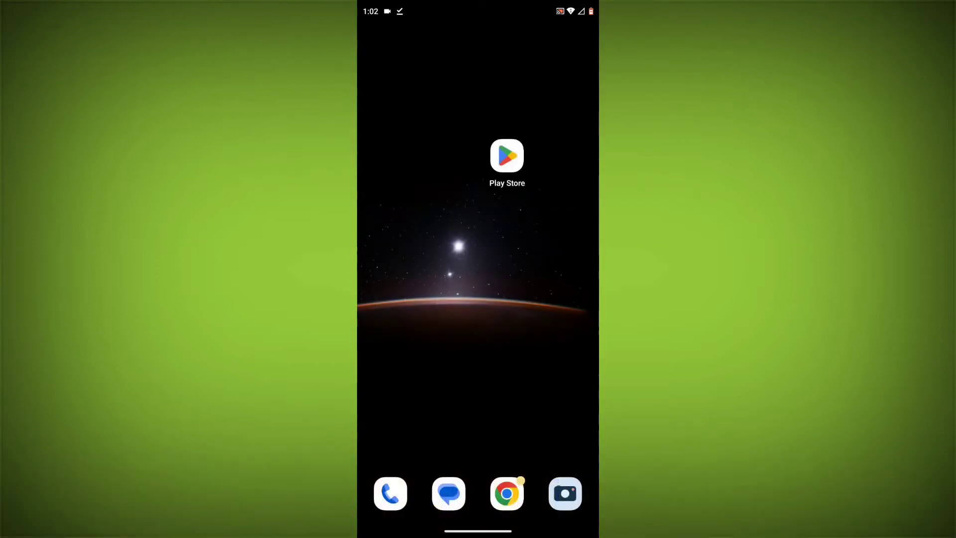
- Search the Play Store for 'pi network'
left_click(507, 155)
type("pi net")
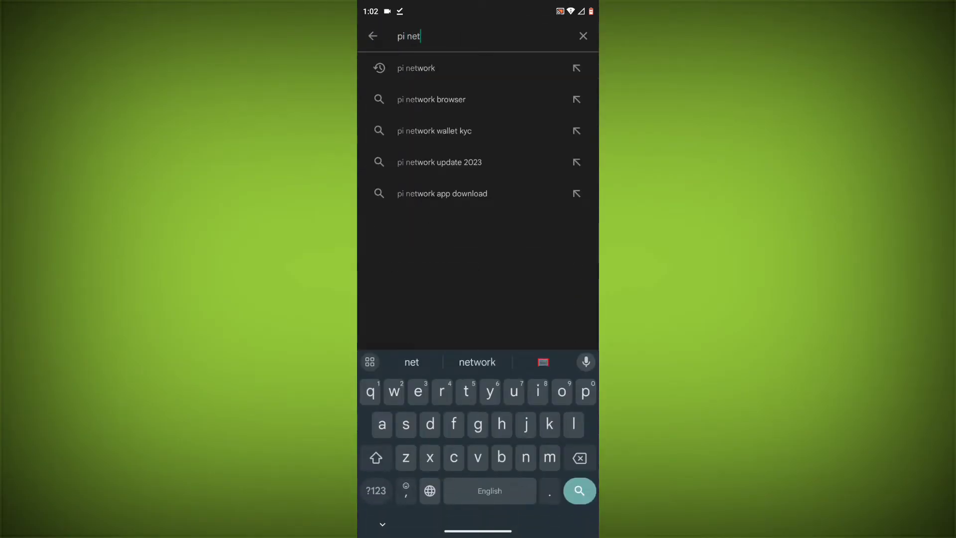
left_click(416, 67)
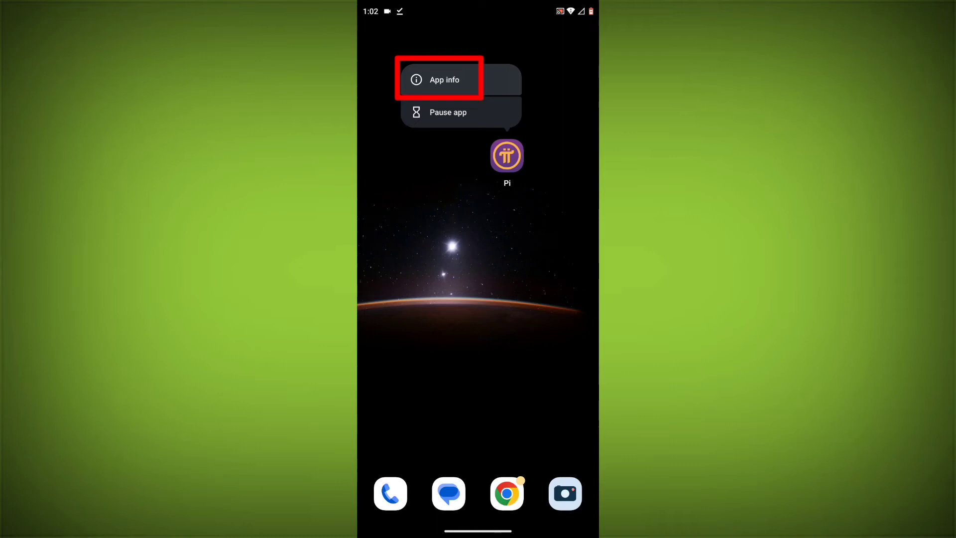
- From Pi's App info Storage & cache page, clear the cache to 0 B and clear storage
left_click(445, 79)
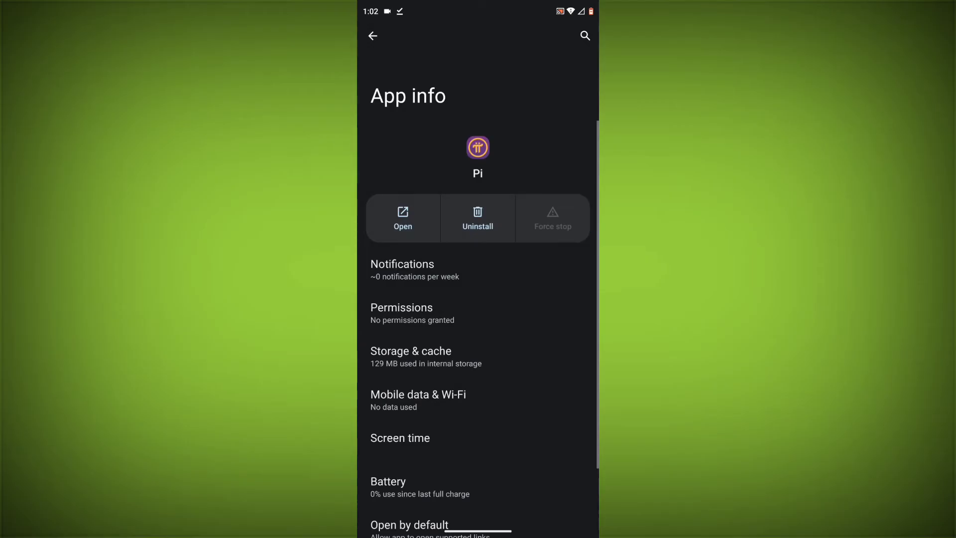
left_click(411, 357)
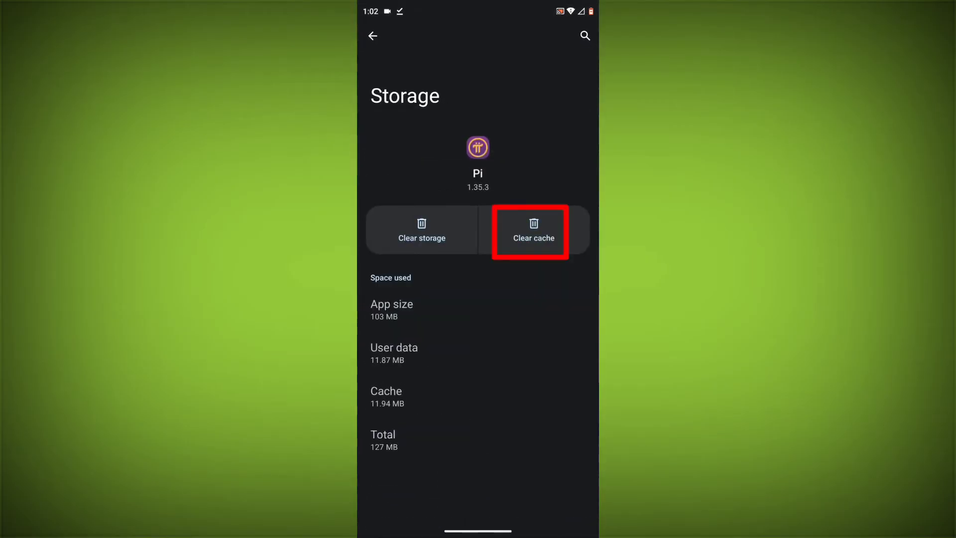
left_click(533, 230)
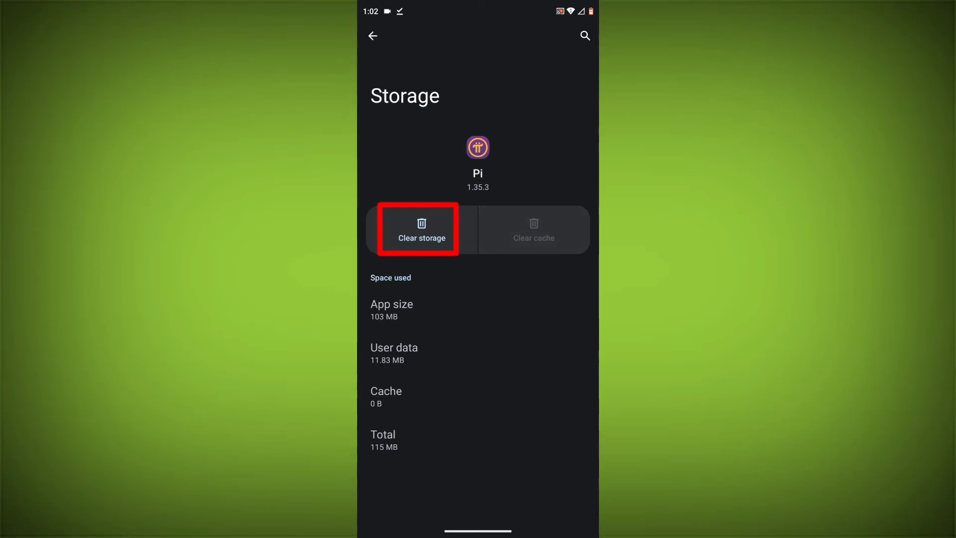
left_click(421, 228)
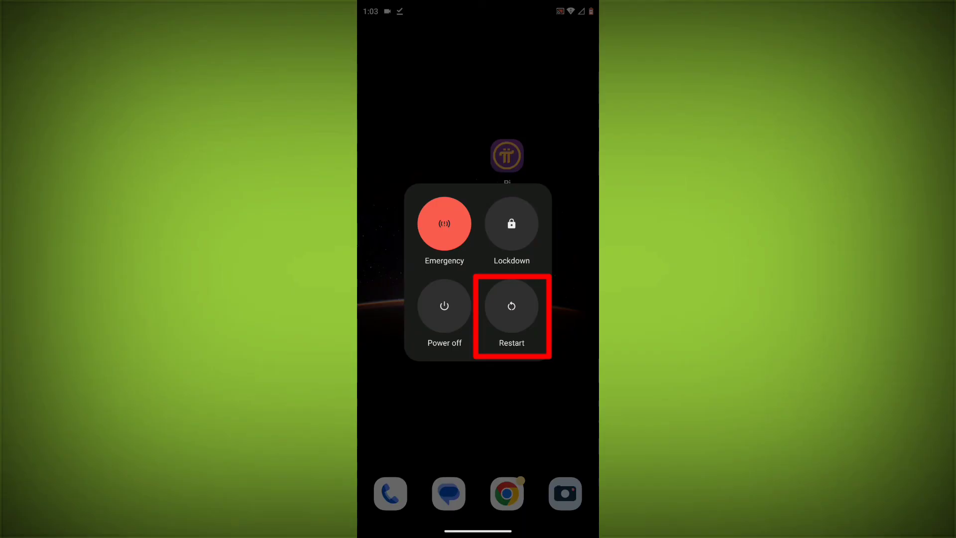
- Choose Restart from the power menu
left_click(511, 305)
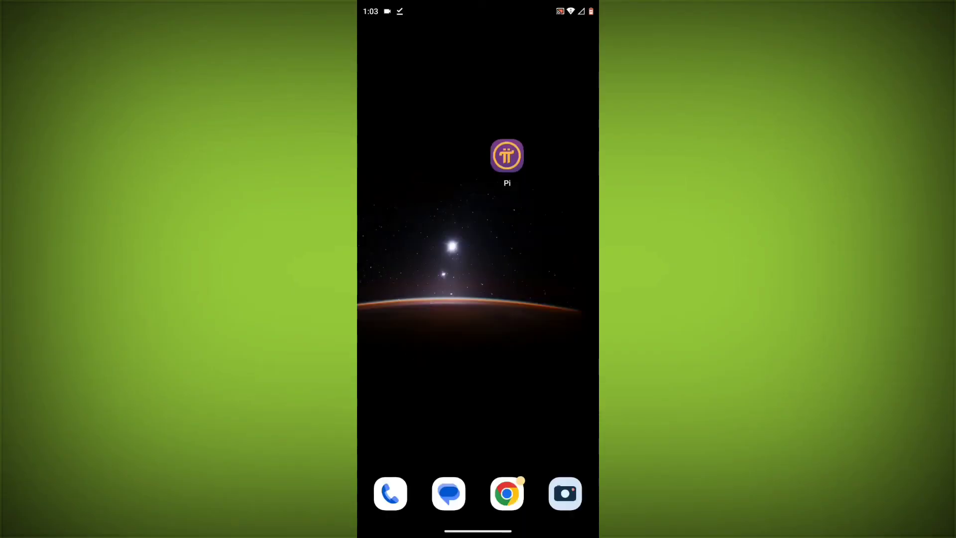